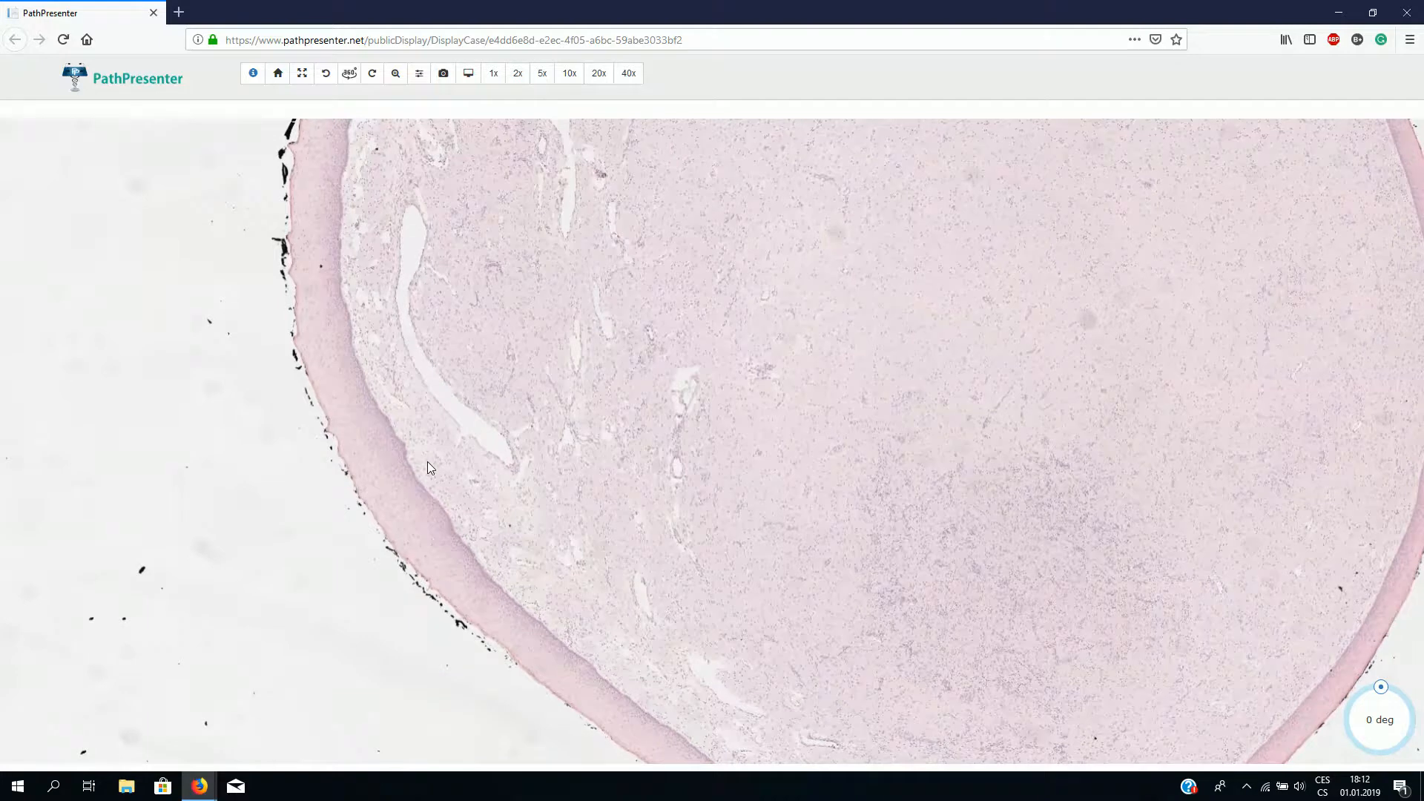
{"action": "mouse_move", "coordinate": [436, 463]}
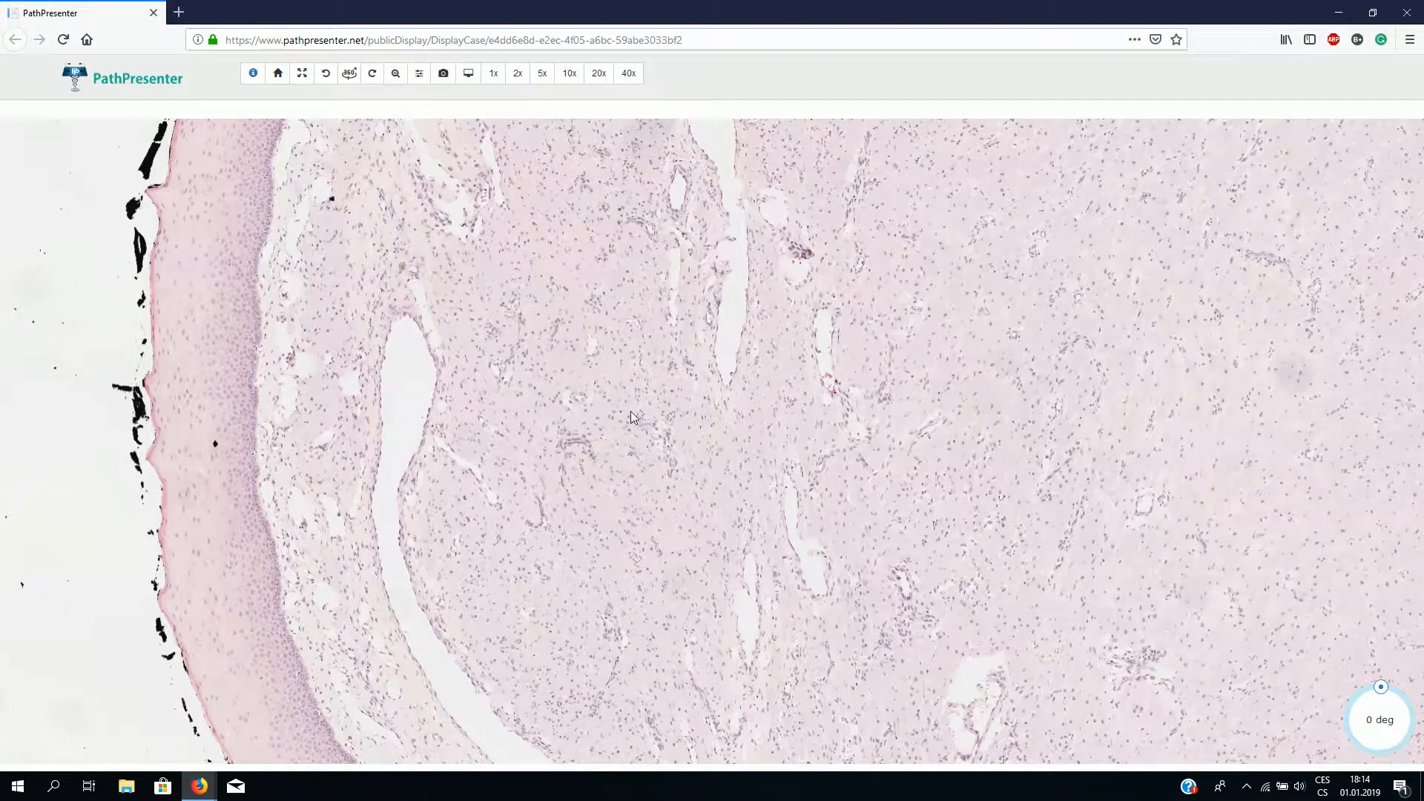
Step: Pan the magnified slide to reveal more of the epithelial edge and adjacent stroma
{"action": "left_click_drag", "start_coordinate": [633, 417], "coordinate": [445, 428]}
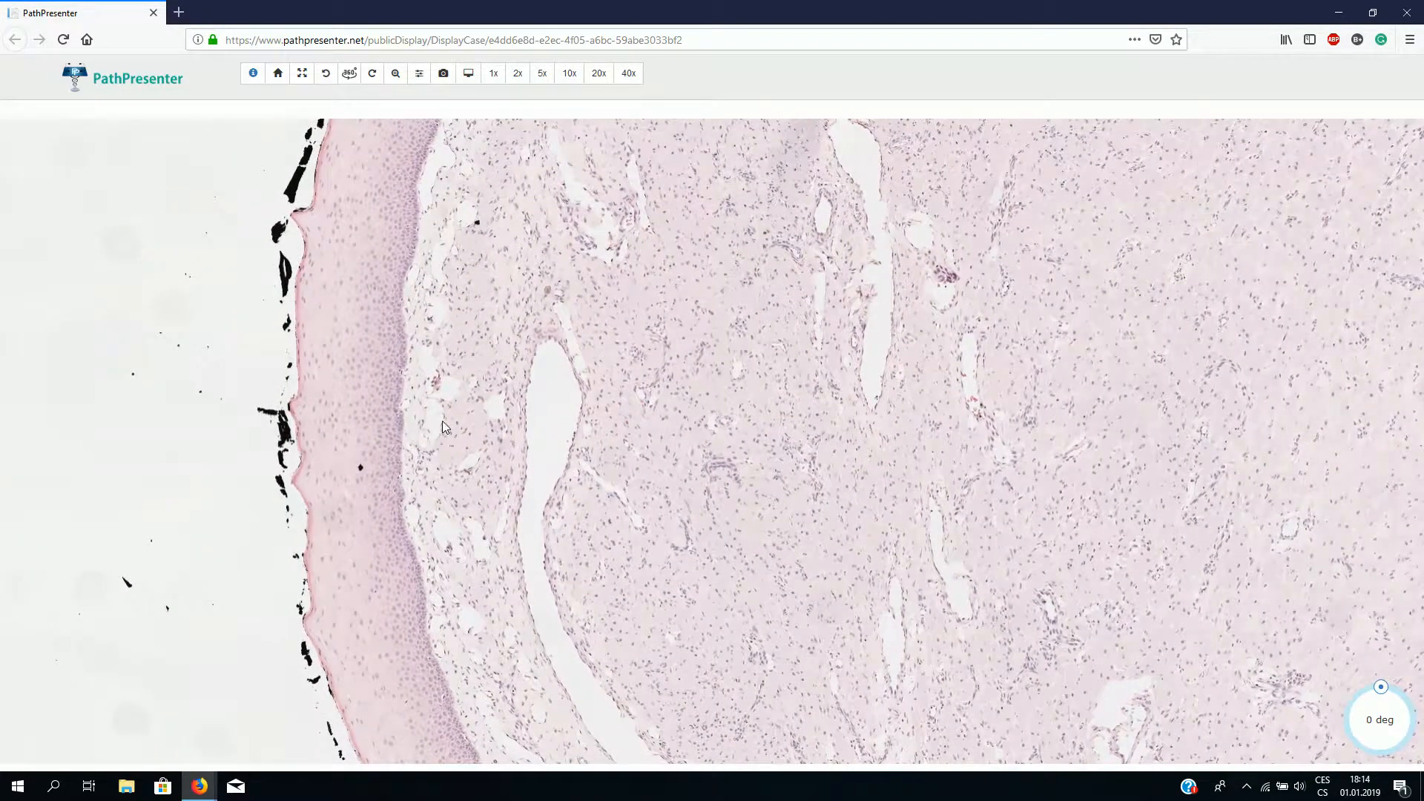